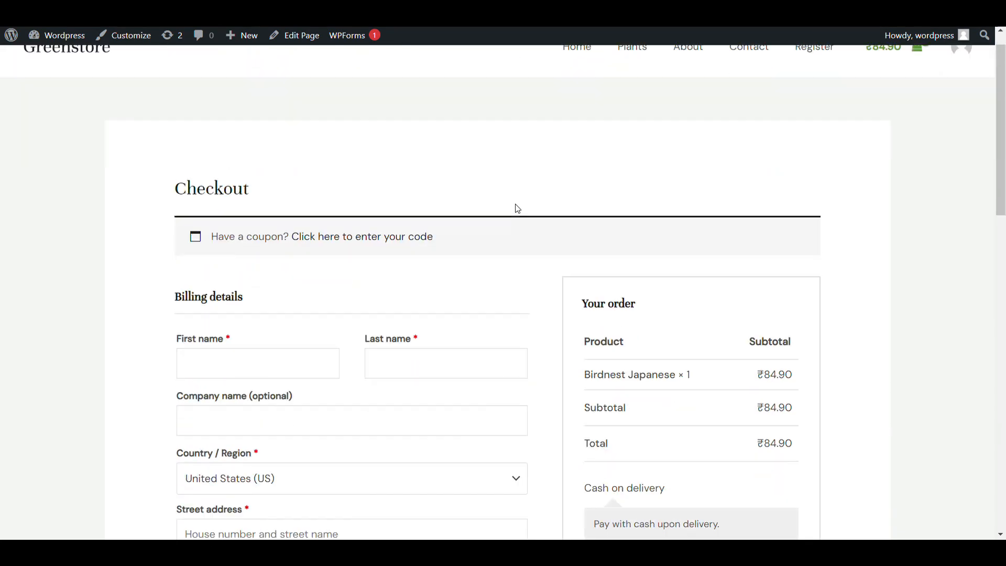
# - Scroll the home page and point out the payment option area
pyautogui.scroll(-3)
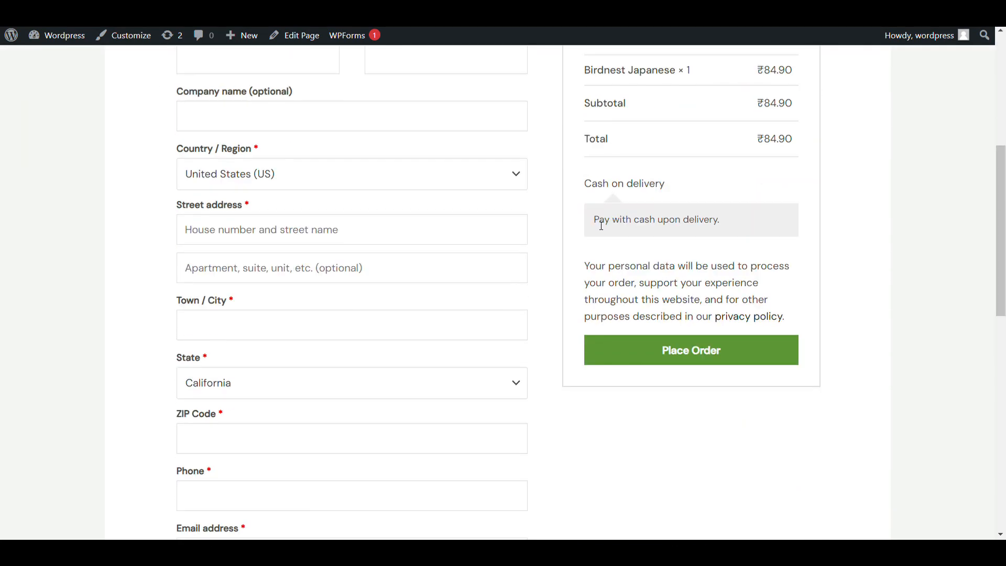
pyautogui.doubleClick(623, 183)
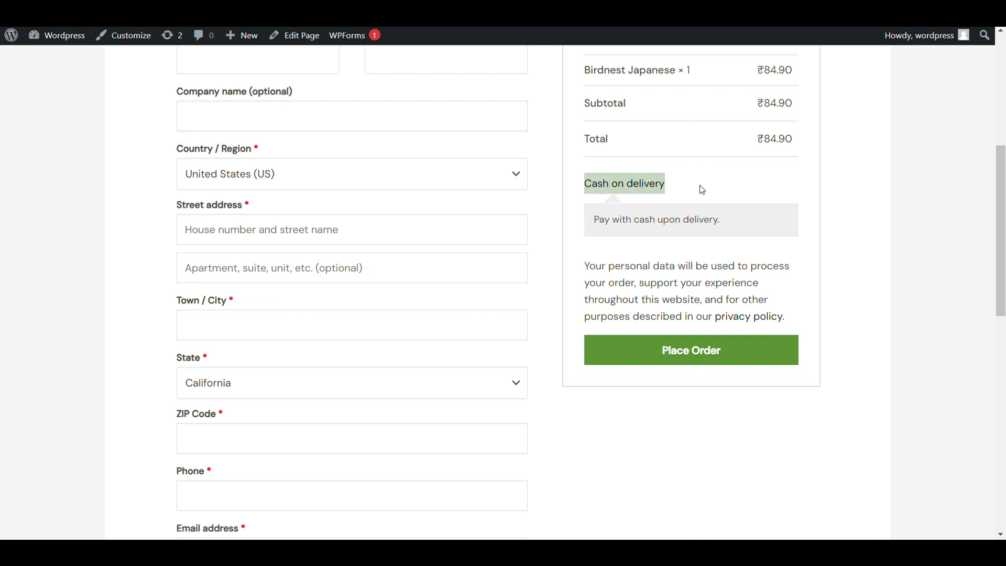
pyautogui.moveTo(659, 183)
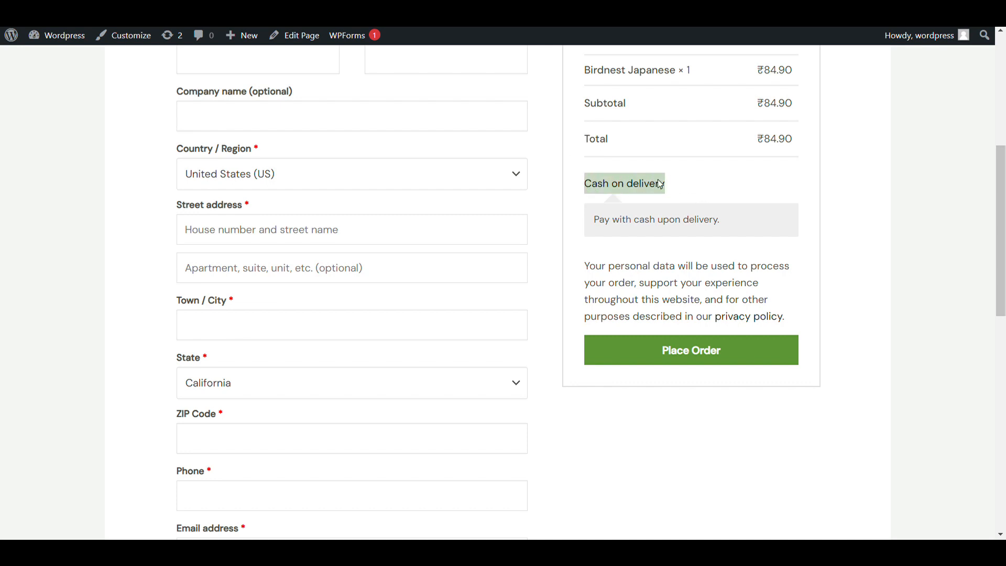
pyautogui.scroll(3)
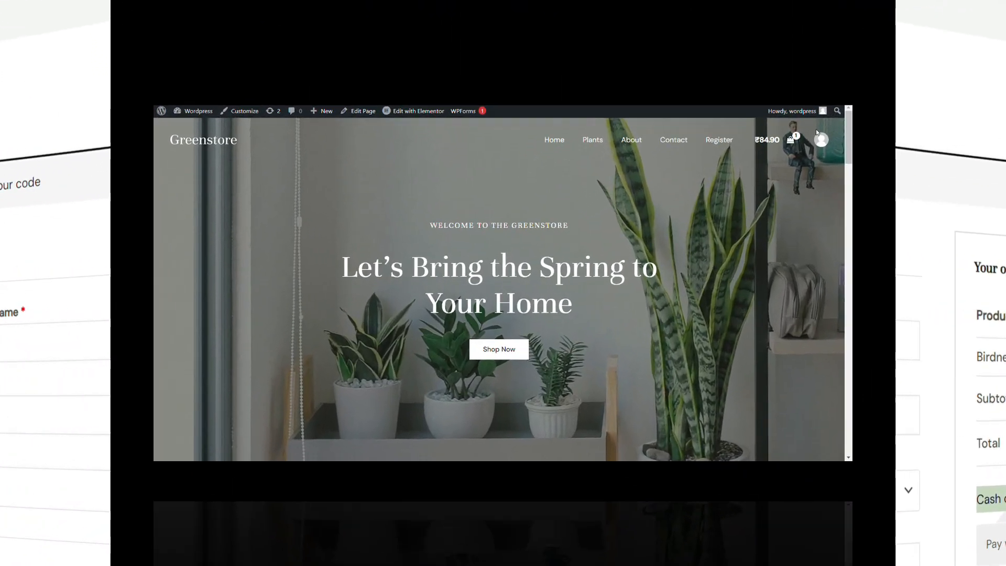
# - Go from the cart to checkout and find the 'no available payment methods' notice for California
pyautogui.click(788, 139)
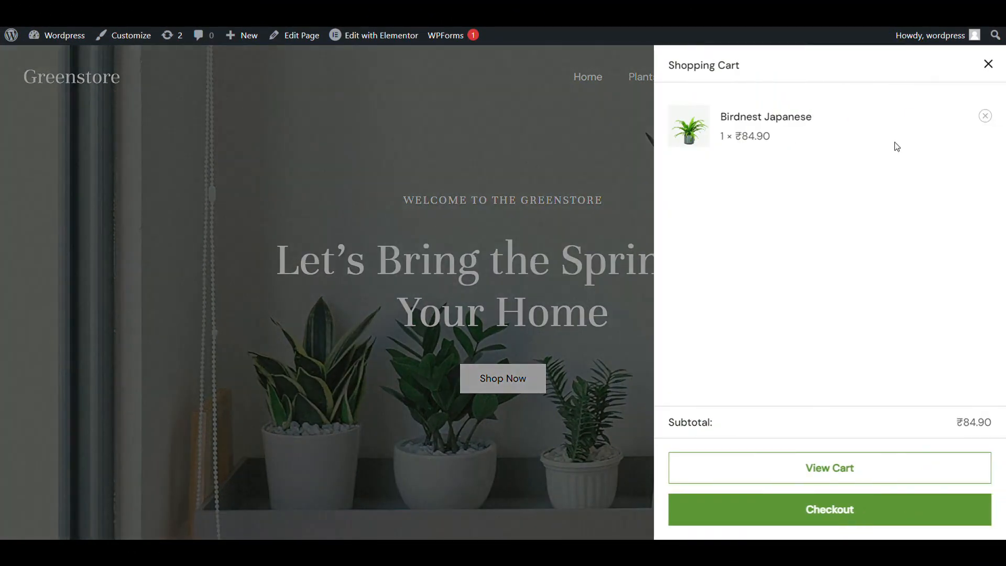
pyautogui.moveTo(877, 350)
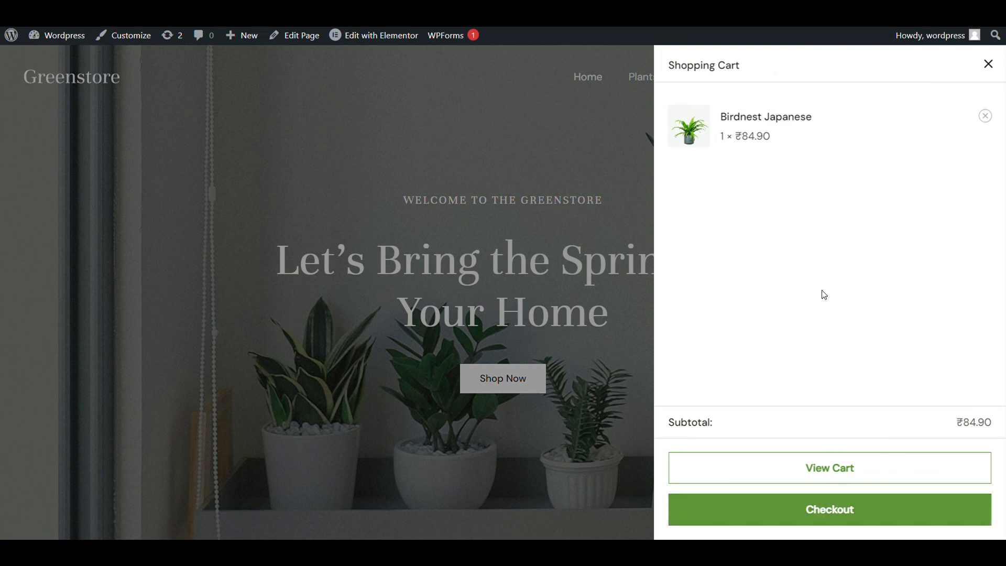
pyautogui.click(829, 509)
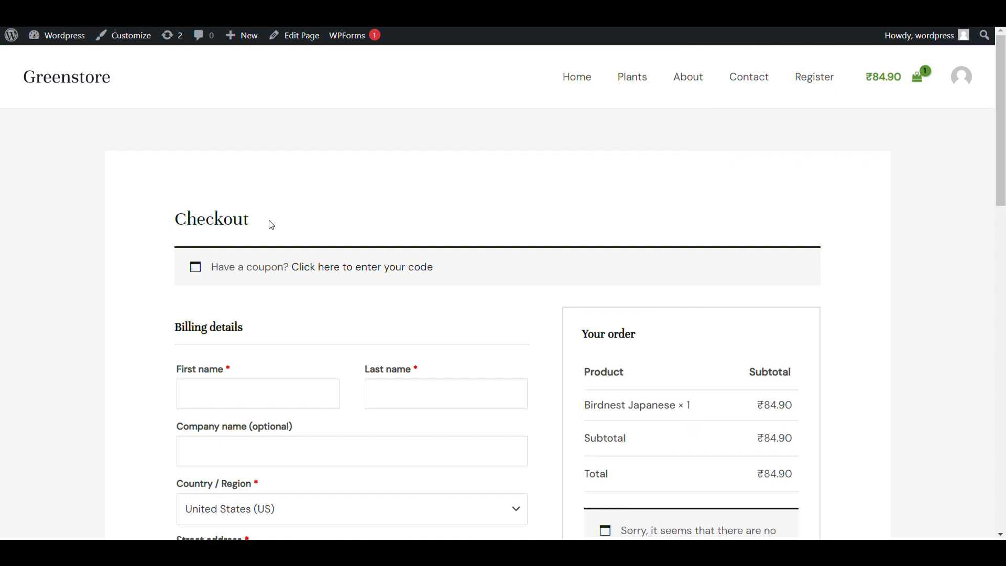
pyautogui.scroll(-3)
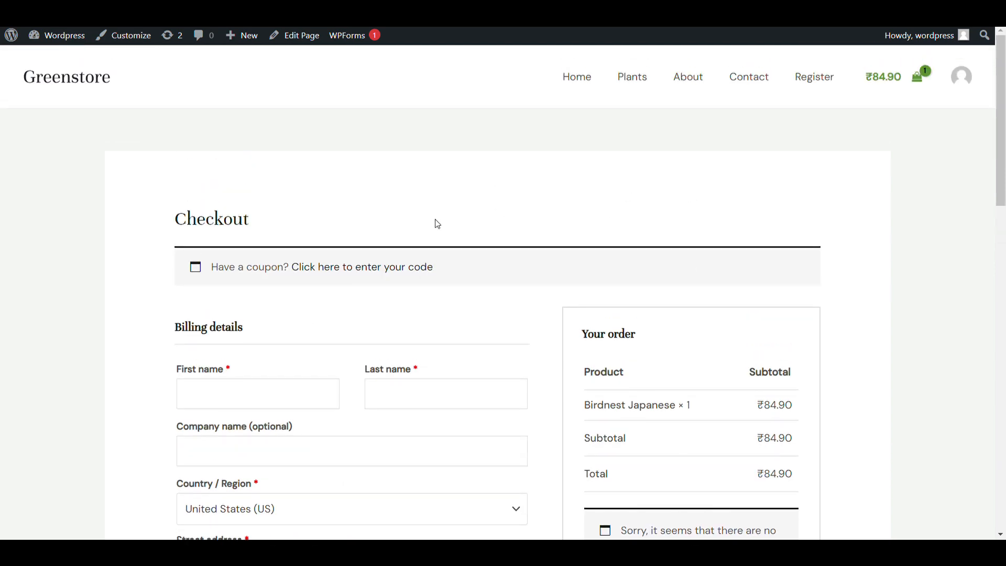
pyautogui.scroll(-3)
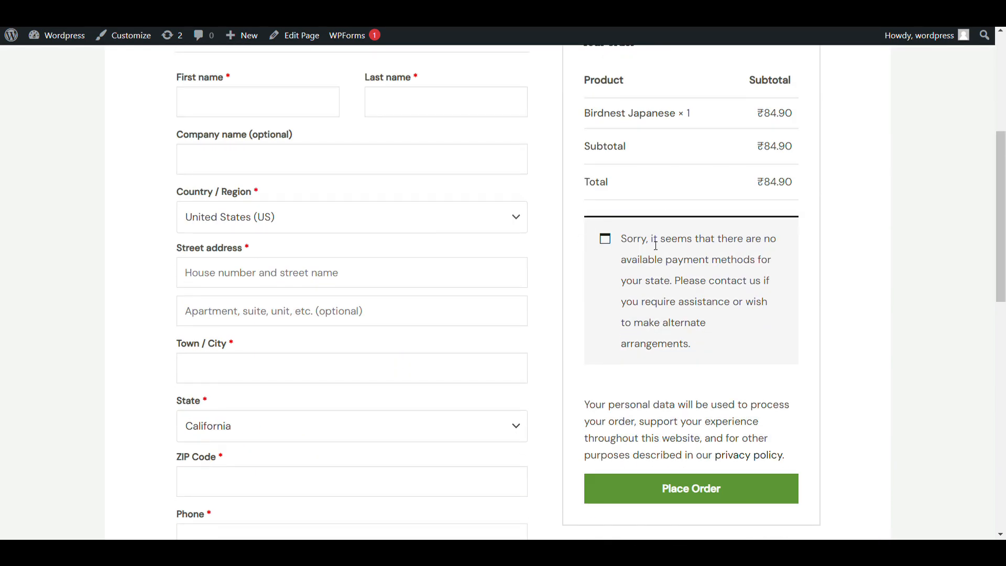
pyautogui.moveTo(136, 105)
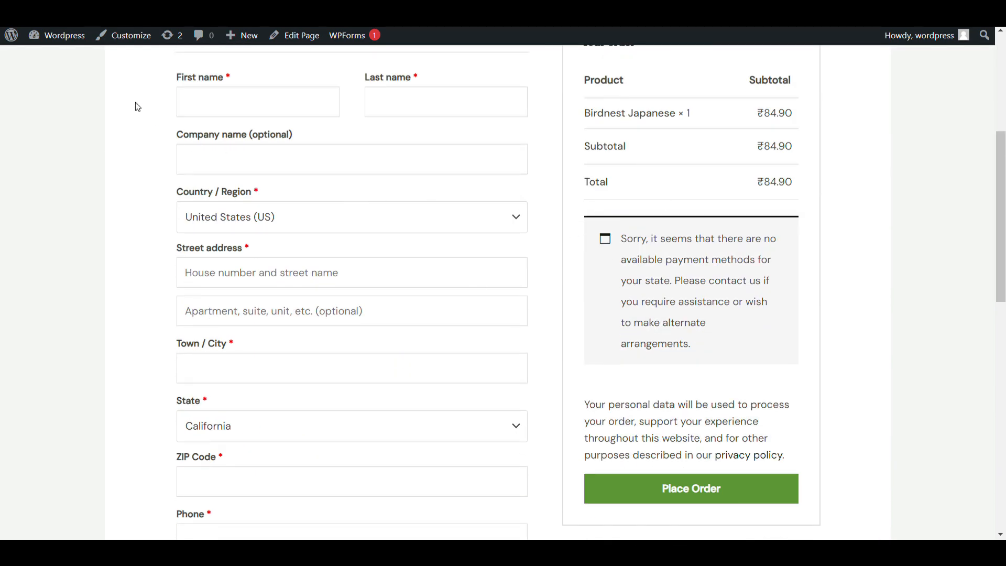
pyautogui.click(63, 35)
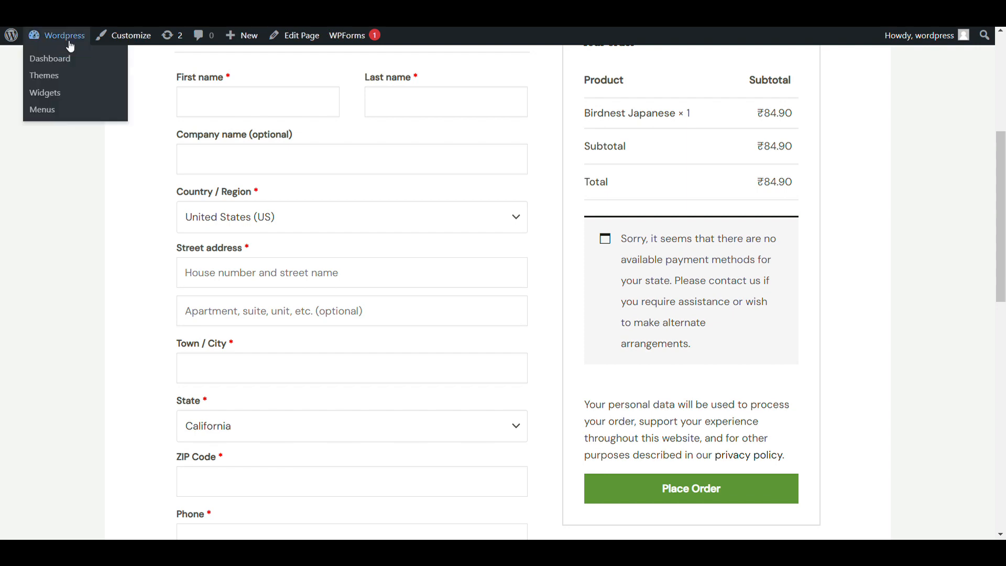
# - Go through the WordPress dashboard to WooCommerce Settings
pyautogui.click(50, 58)
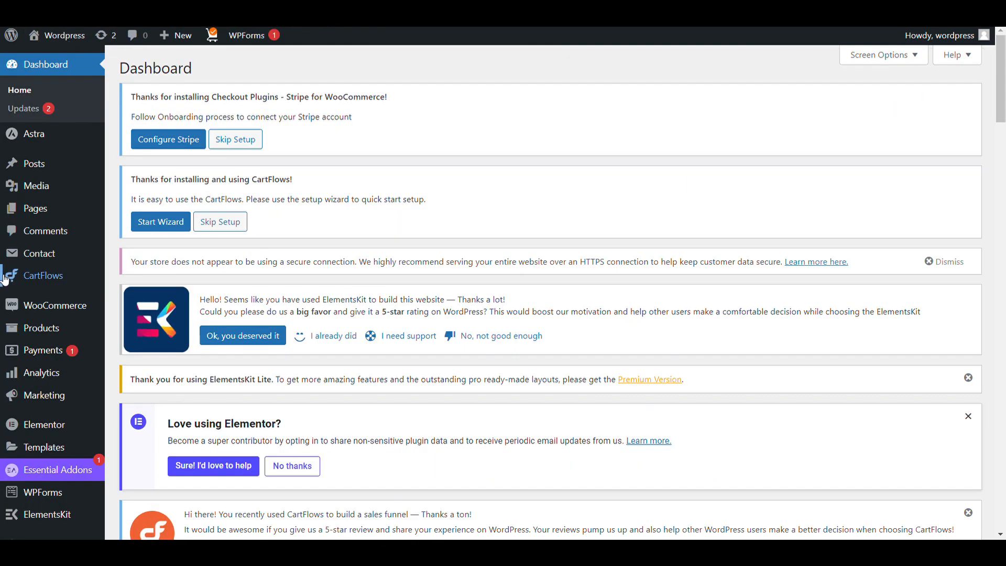
pyautogui.moveTo(54, 245)
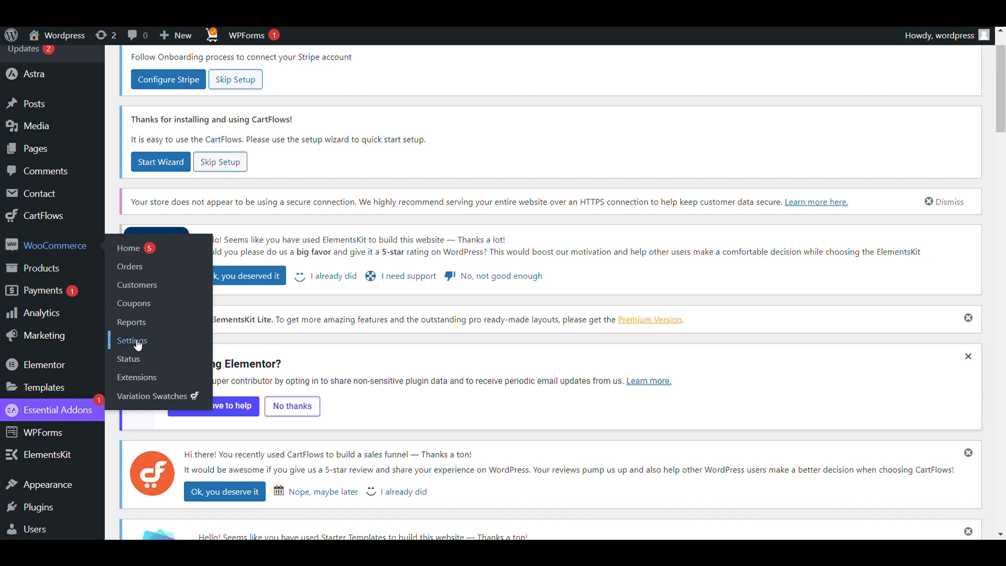
pyautogui.click(132, 341)
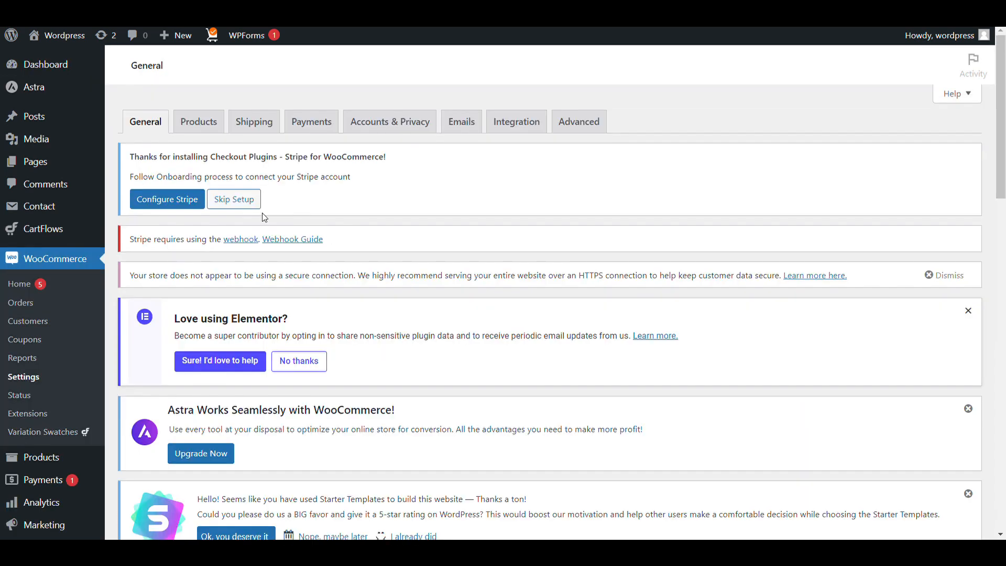
pyautogui.moveTo(484, 121)
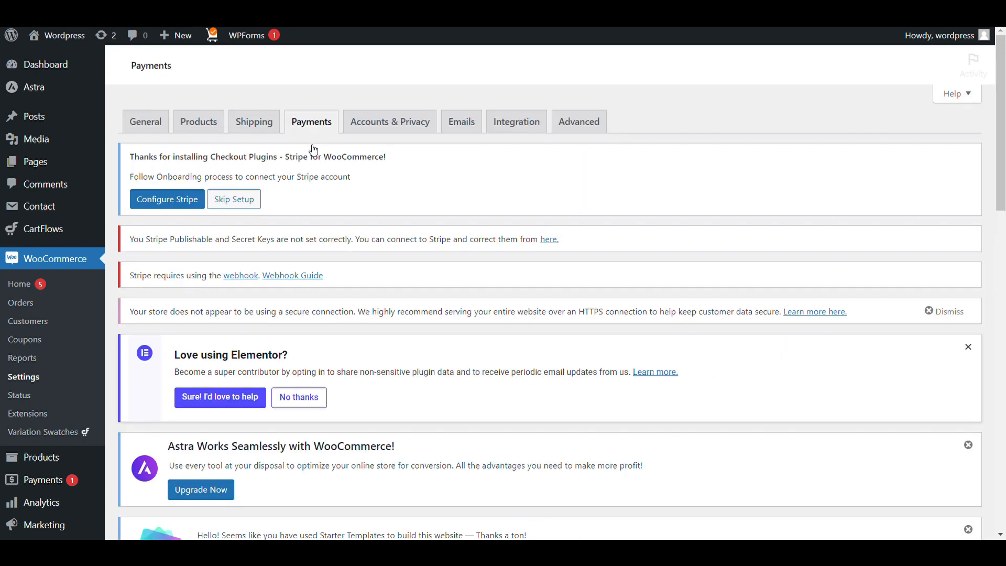
pyautogui.moveTo(327, 192)
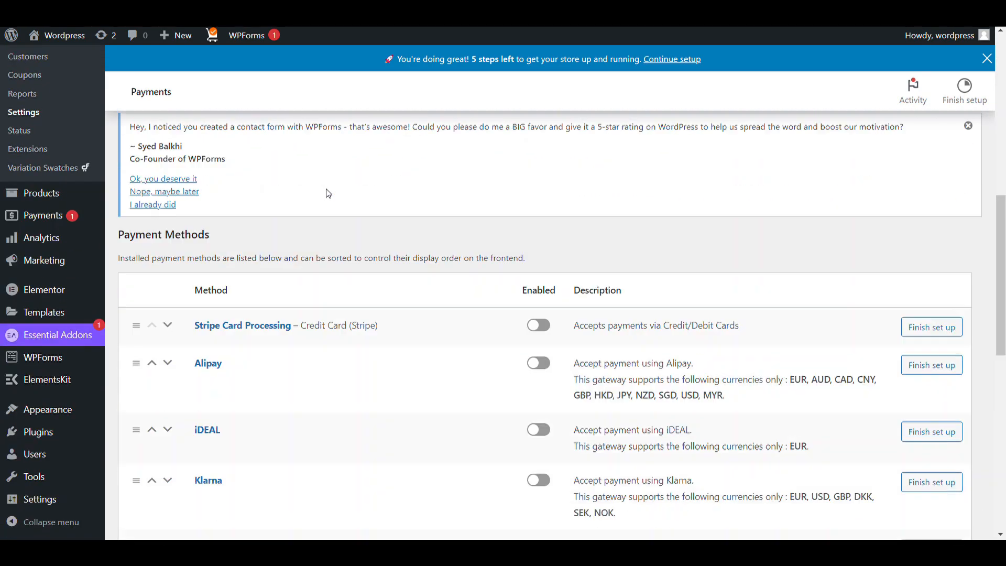
# - Find Cash on delivery among the offline payment methods and switch it on
pyautogui.scroll(-3)
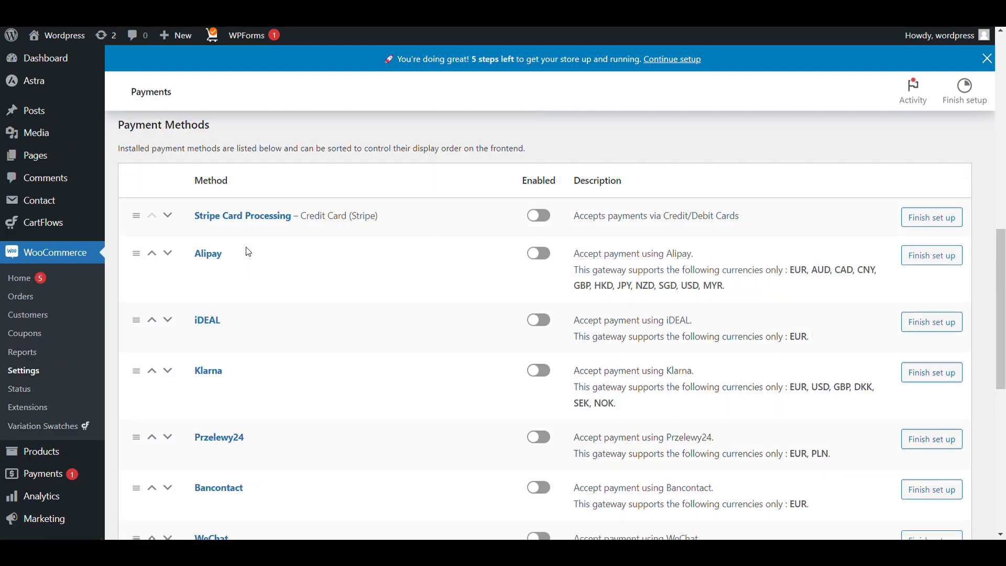
pyautogui.scroll(-3)
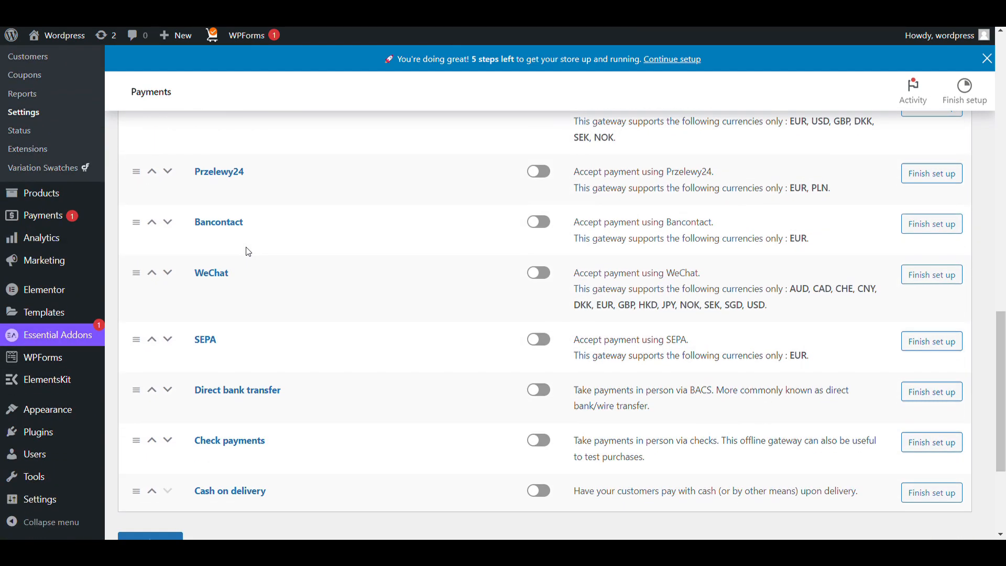
pyautogui.moveTo(436, 292)
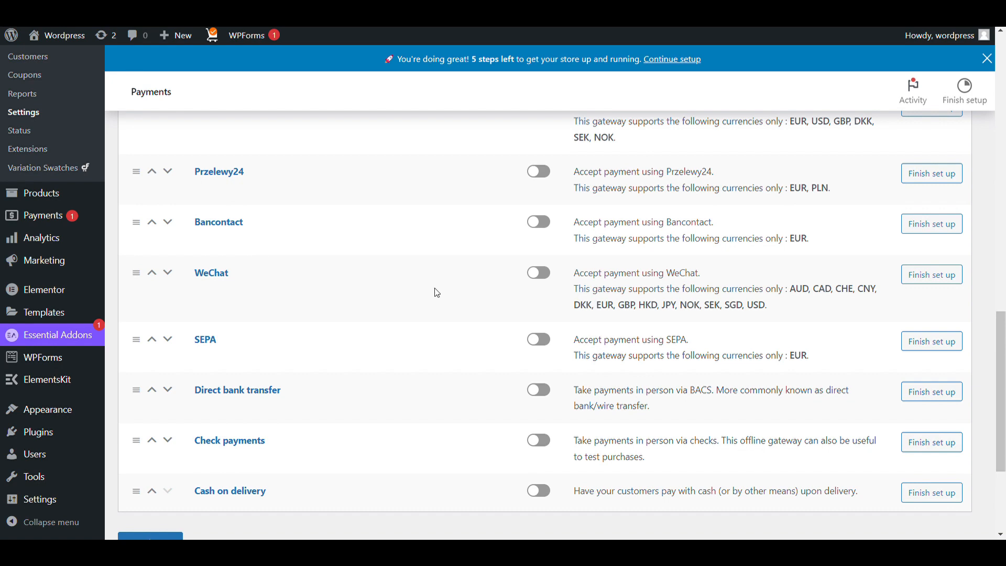
pyautogui.scroll(-3)
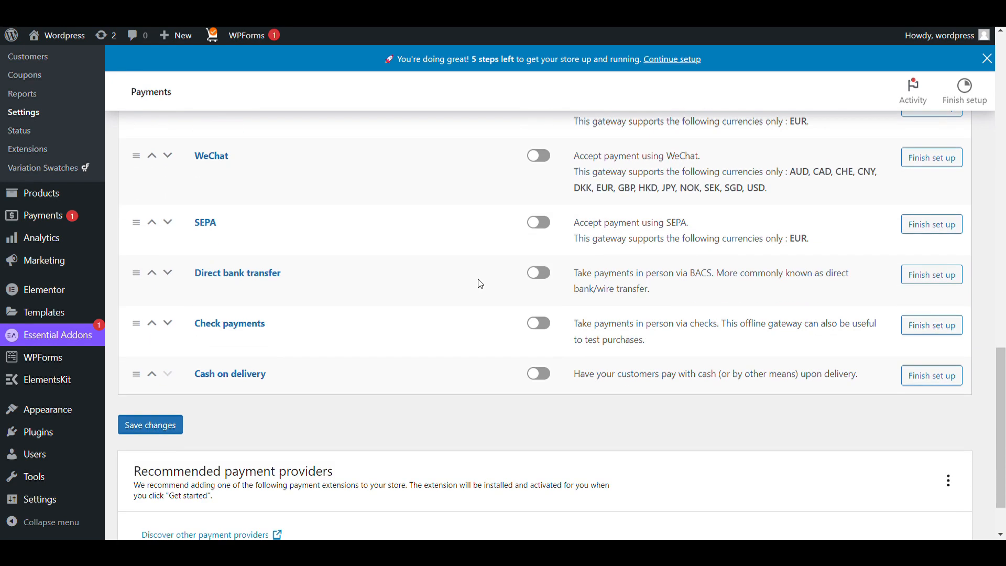
pyautogui.doubleClick(229, 374)
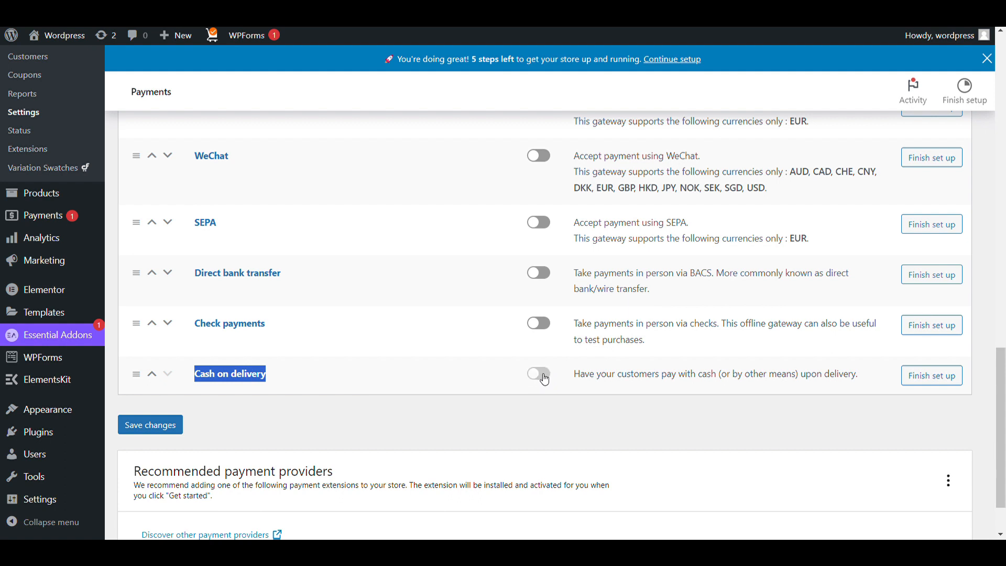
pyautogui.click(538, 374)
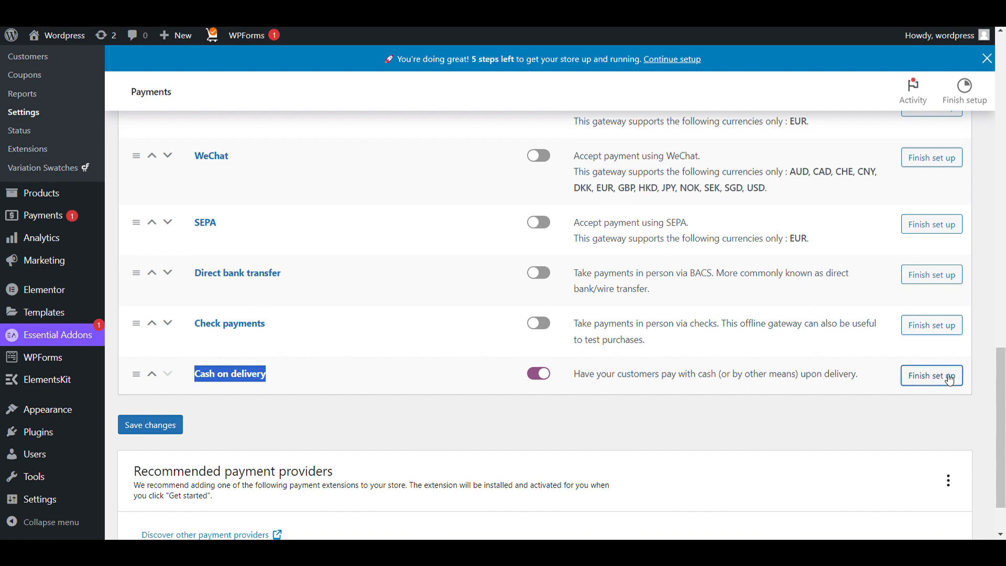
pyautogui.moveTo(698, 349)
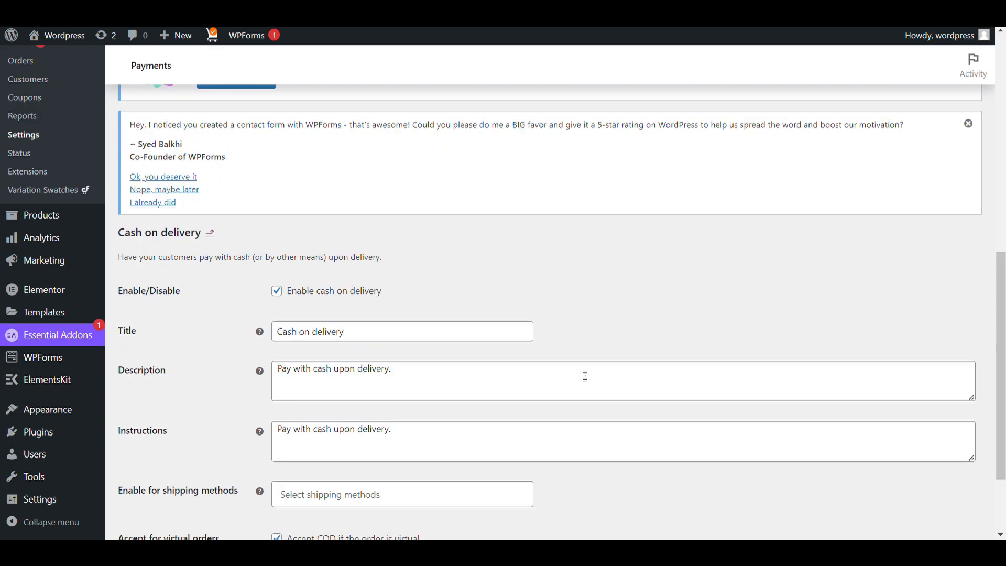
# - Review the Cash on delivery title, description and instructions fields
pyautogui.scroll(-3)
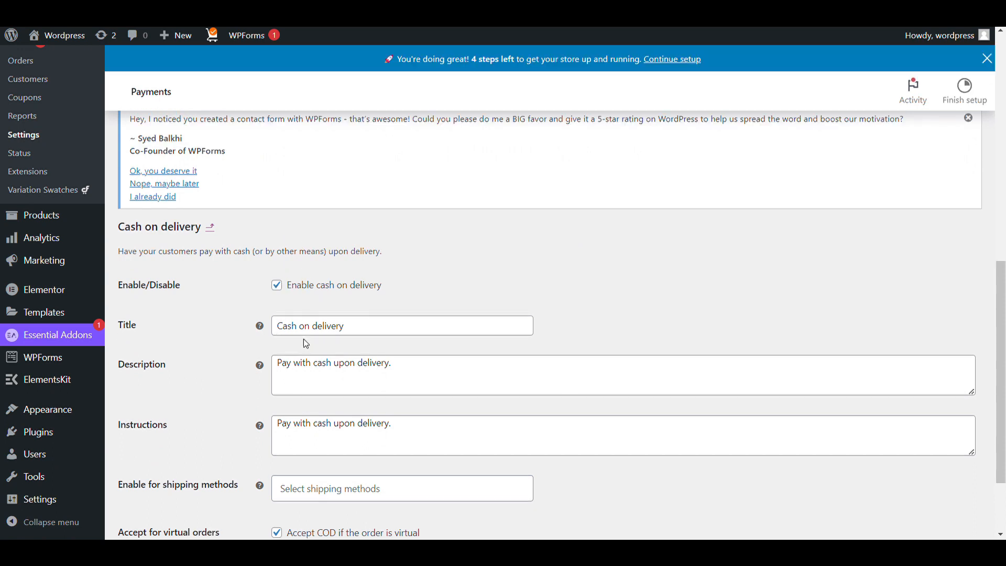
pyautogui.scroll(-3)
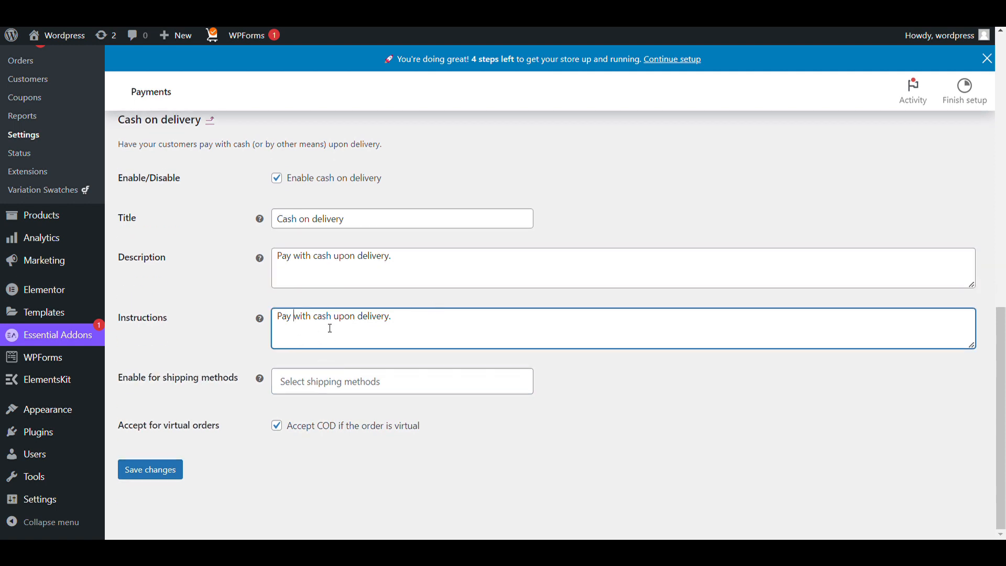
pyautogui.moveTo(392, 342)
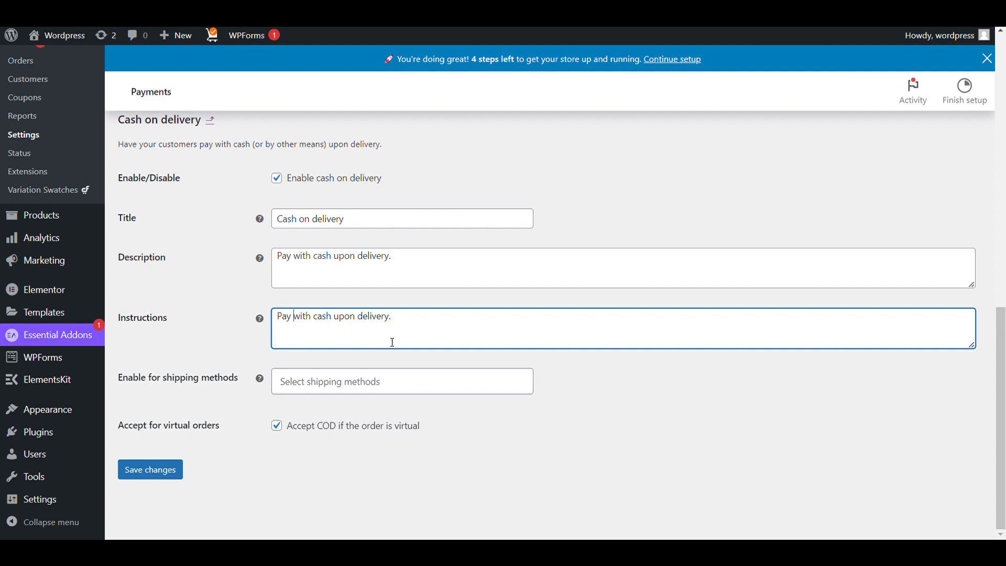
# - Leave Enable for shipping methods empty and save the Cash on delivery settings
pyautogui.click(402, 381)
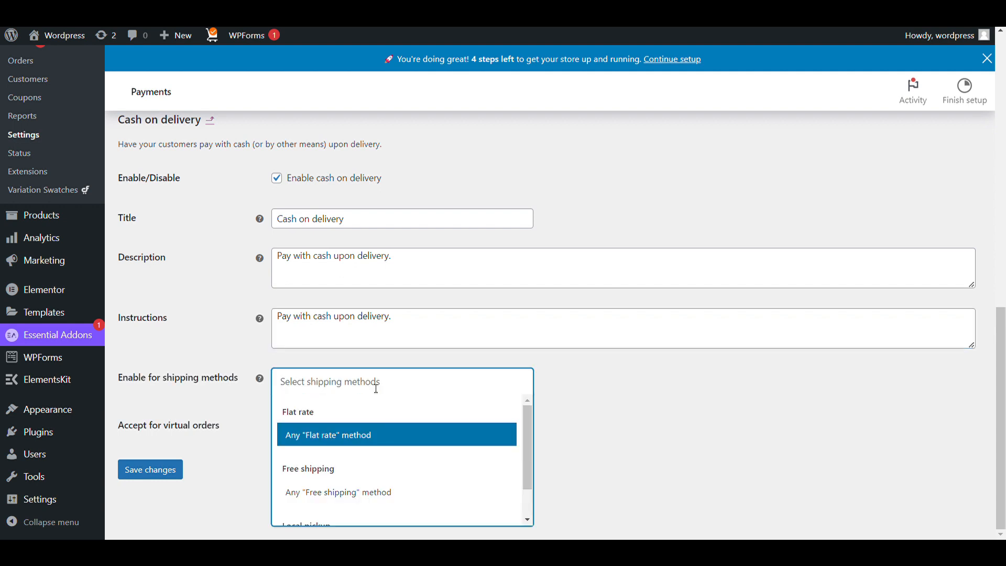
pyautogui.scroll(-3)
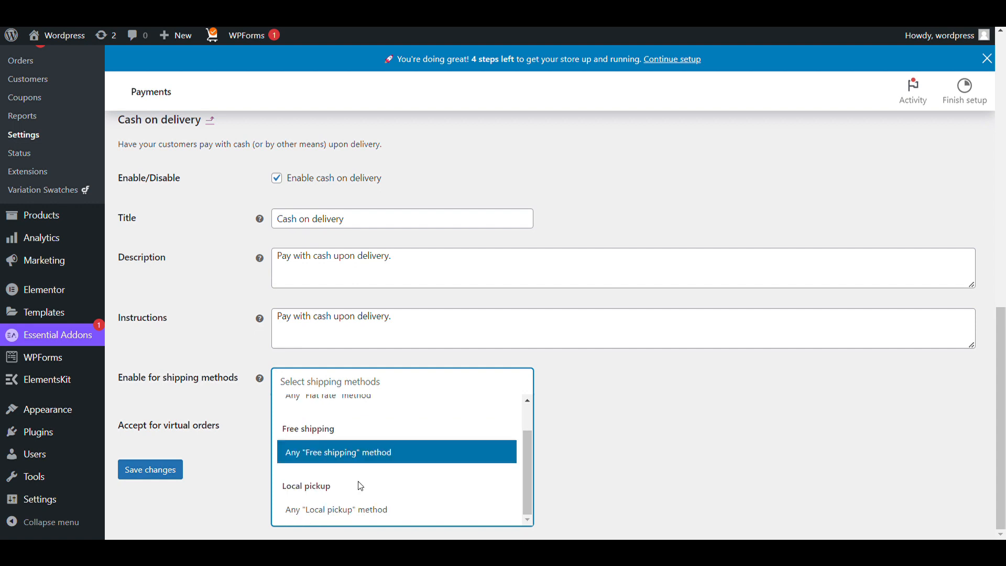
pyautogui.moveTo(347, 477)
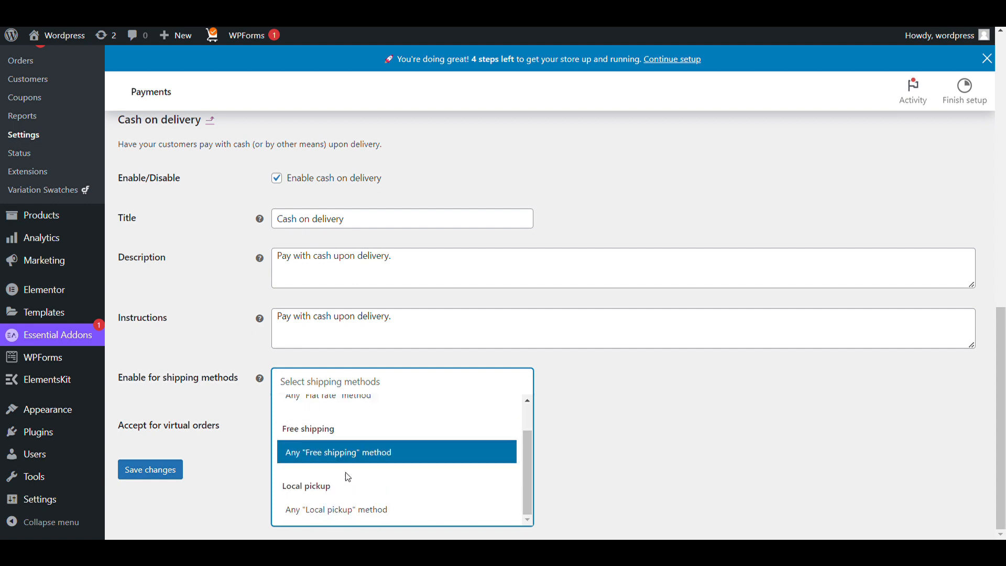
pyautogui.moveTo(453, 446)
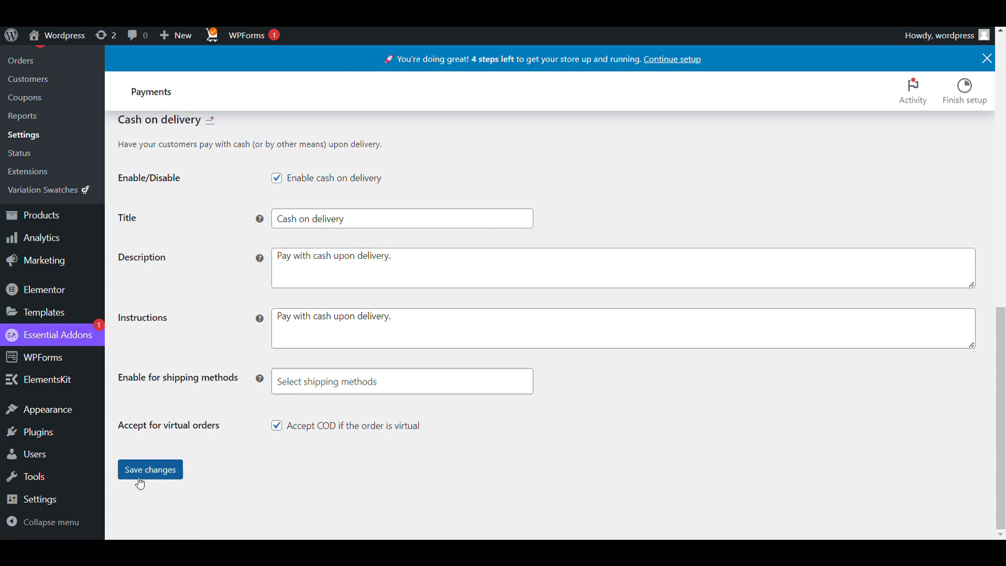
pyautogui.click(150, 469)
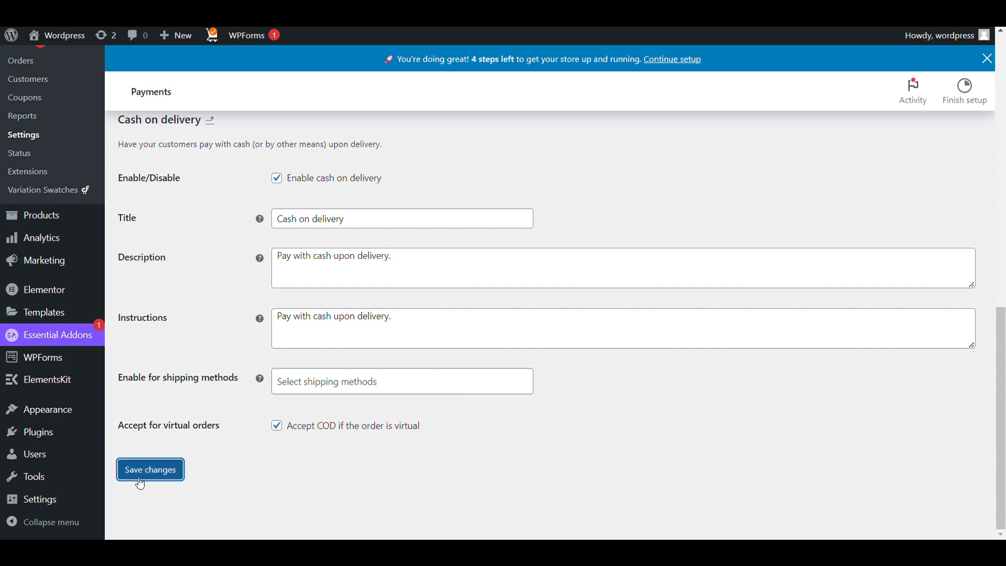
pyautogui.click(150, 468)
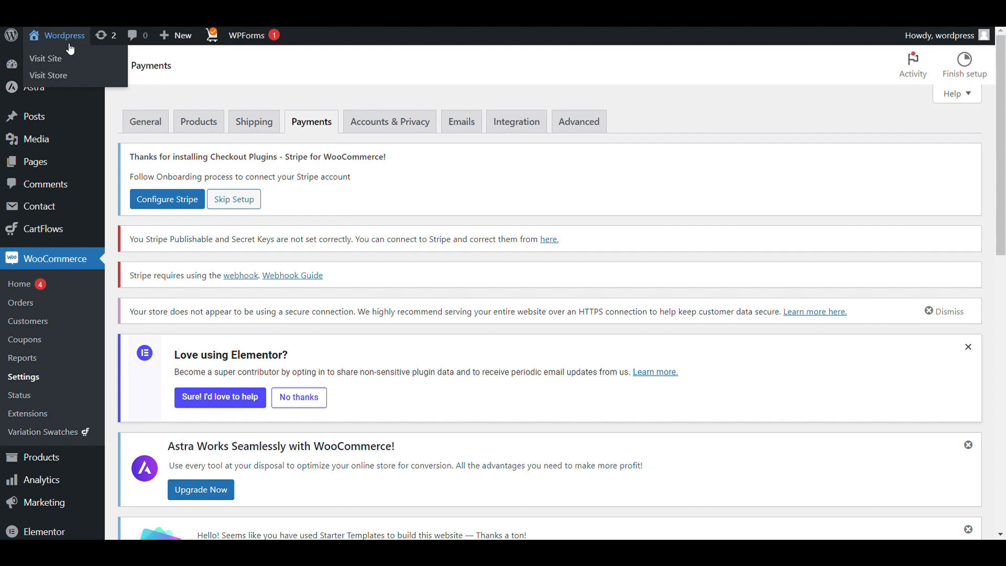
# - Go from the storefront through the cart to checkout, where Cash on delivery is offered
pyautogui.click(41, 57)
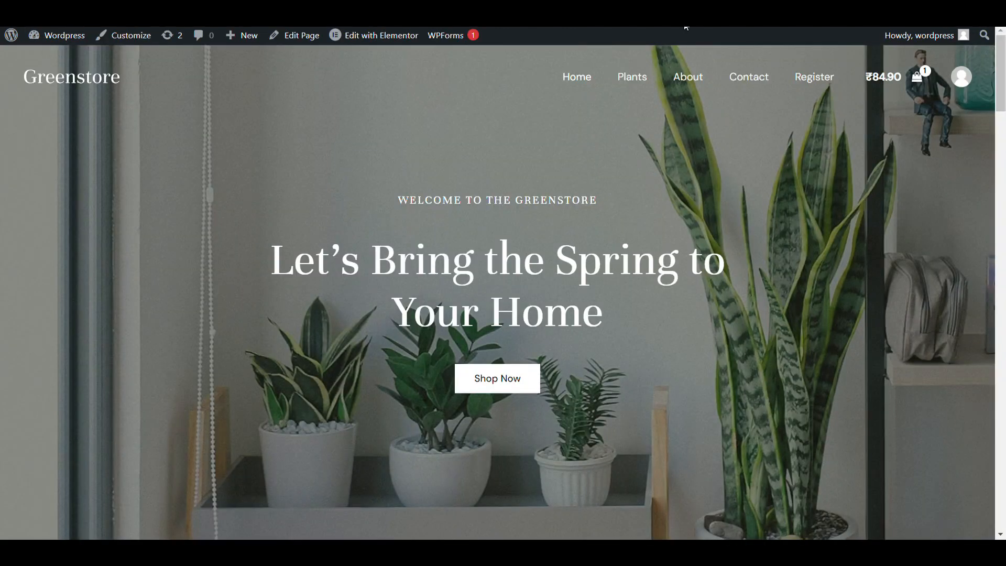
pyautogui.click(918, 77)
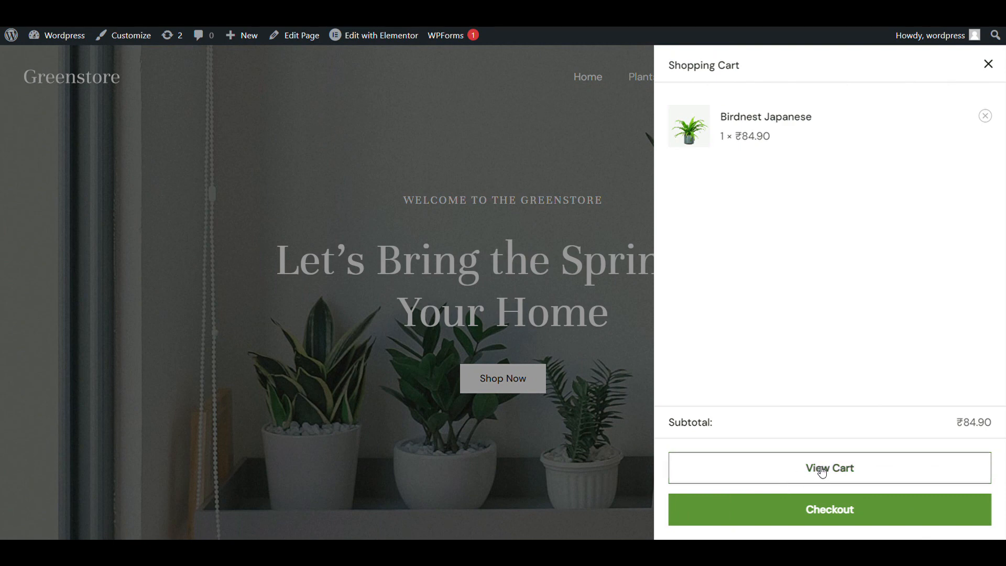
pyautogui.click(829, 468)
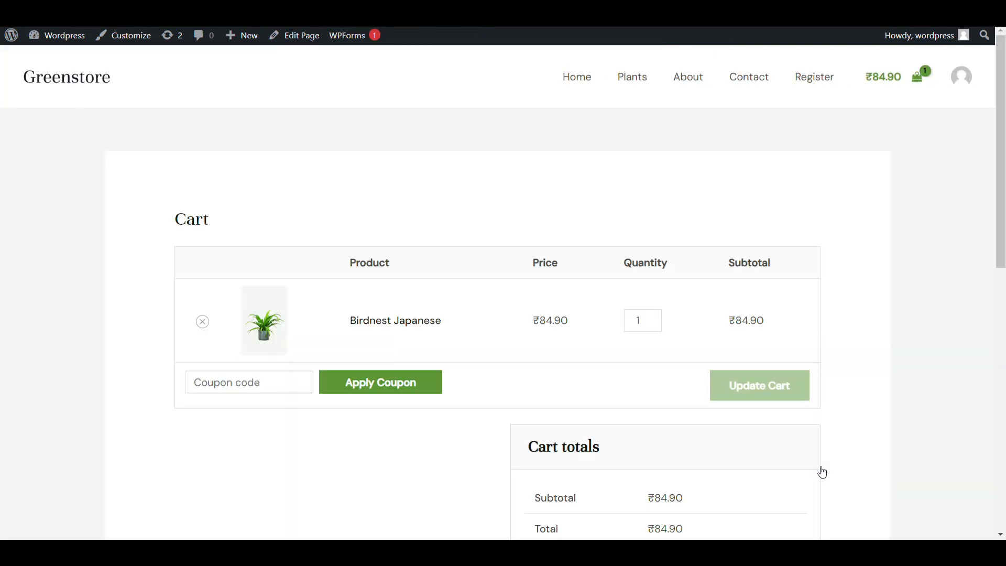
pyautogui.scroll(-3)
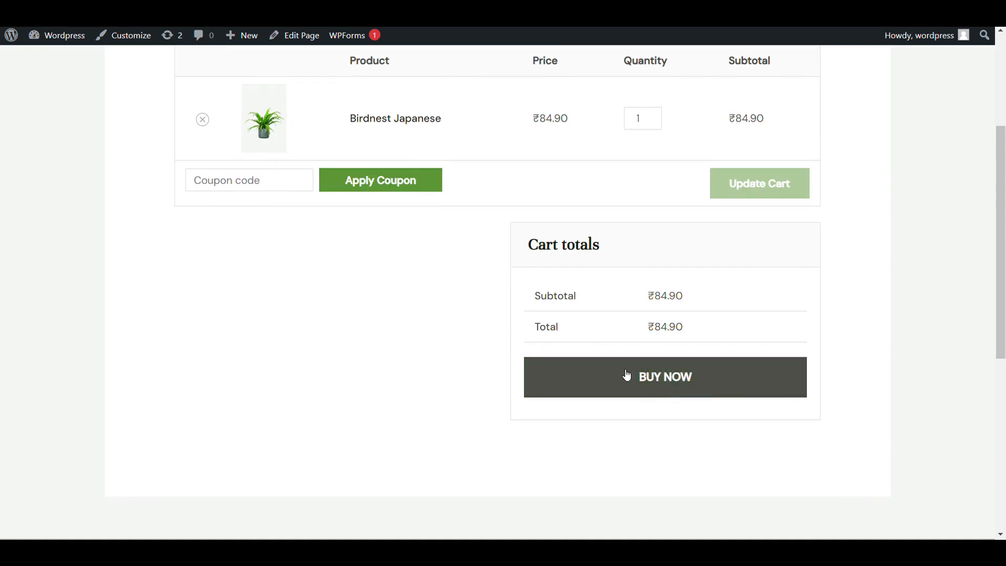
pyautogui.moveTo(582, 227)
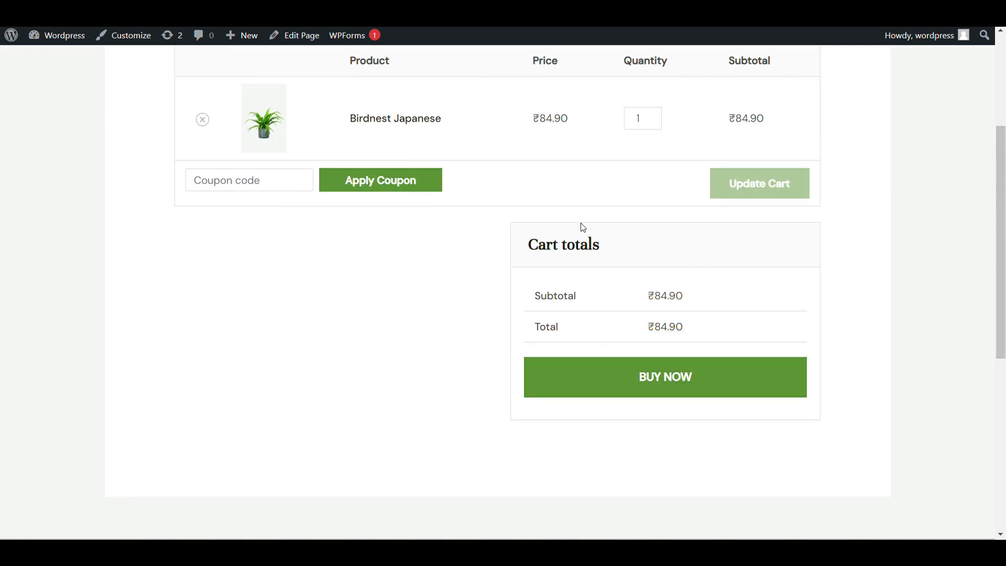
pyautogui.moveTo(640, 375)
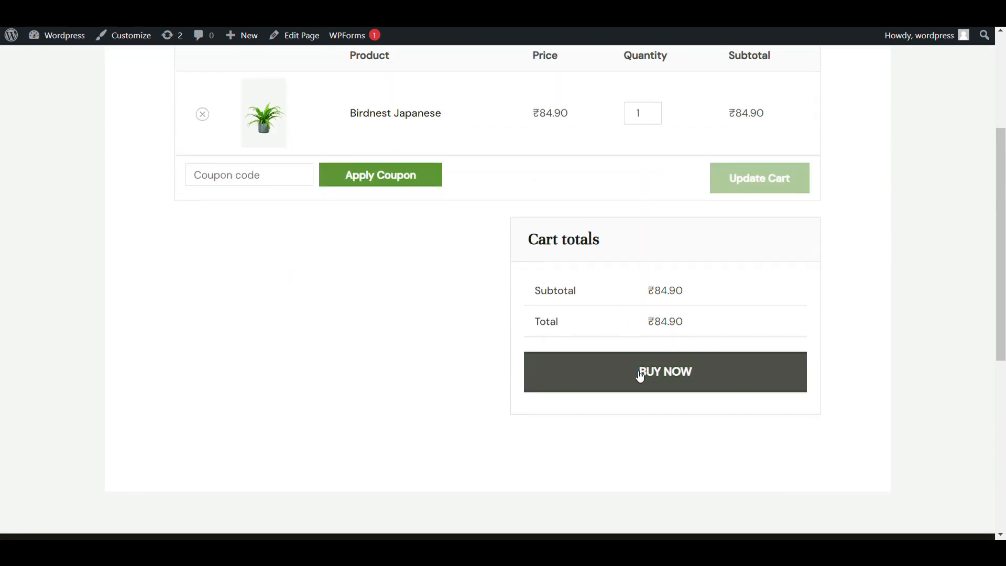
pyautogui.click(665, 372)
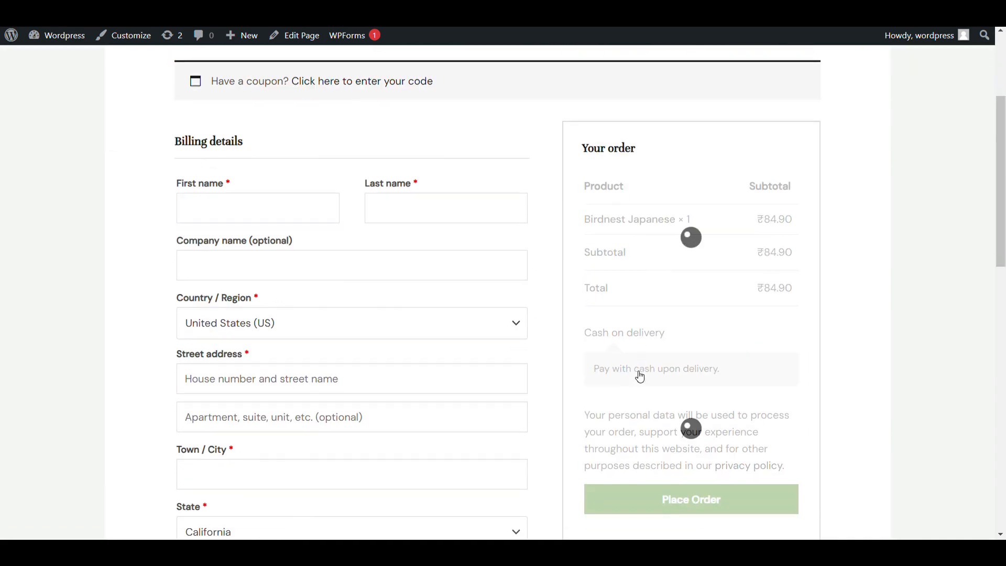
pyautogui.scroll(-3)
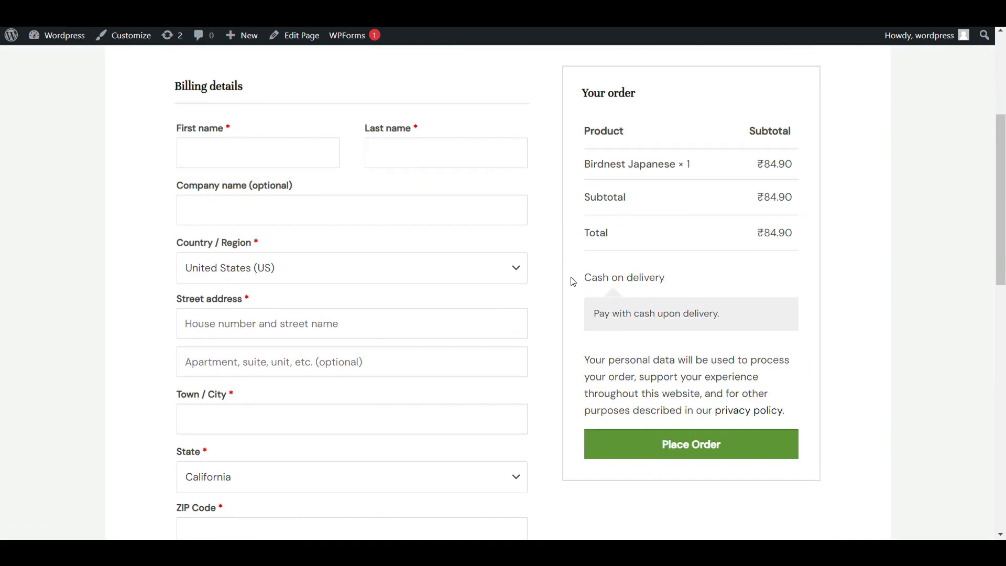